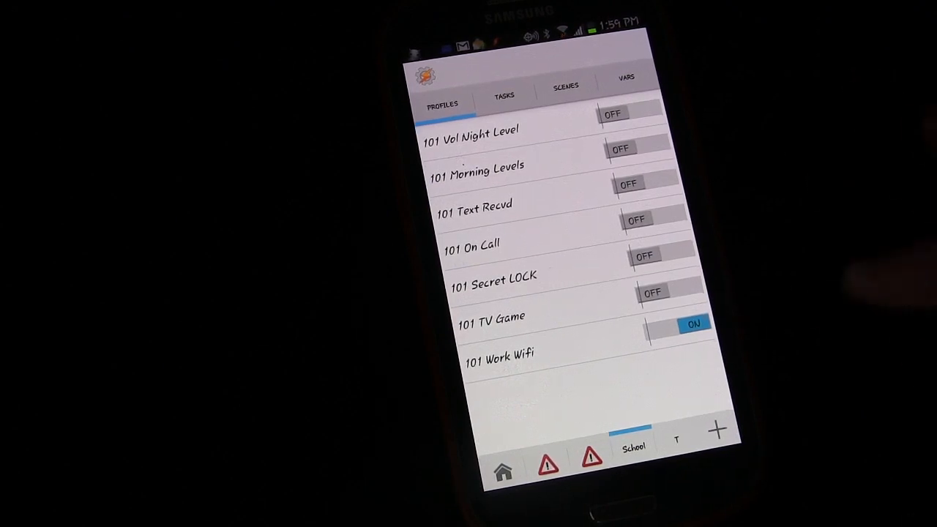
Review the existing 101 Work Wifi profile's details in the Profiles list.
click(501, 359)
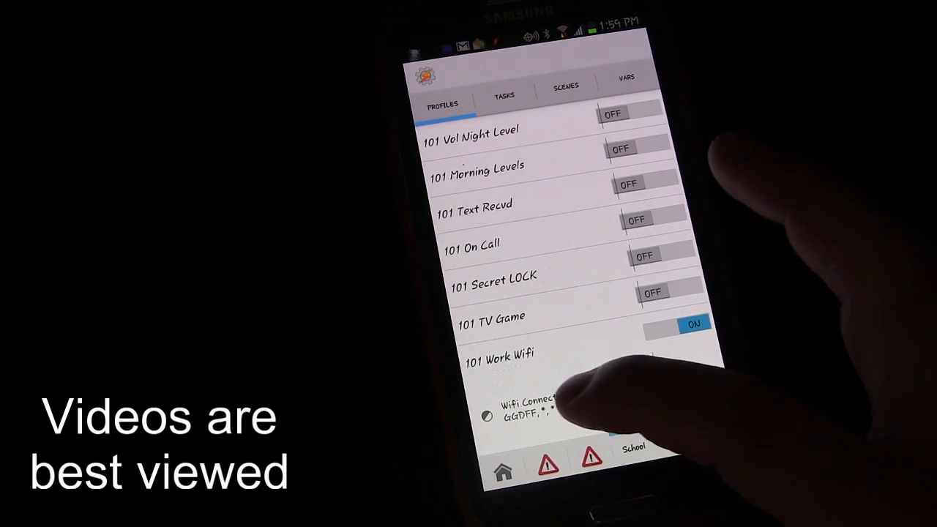
click(501, 352)
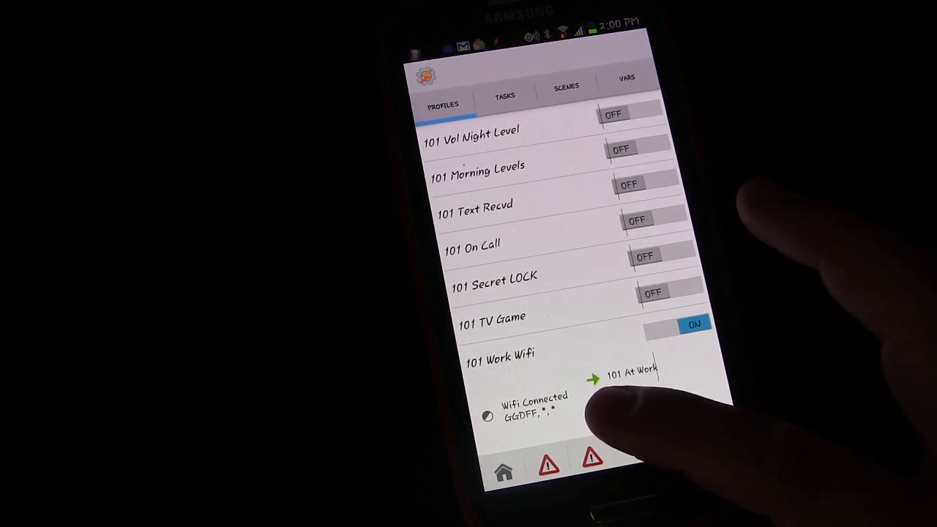
click(627, 369)
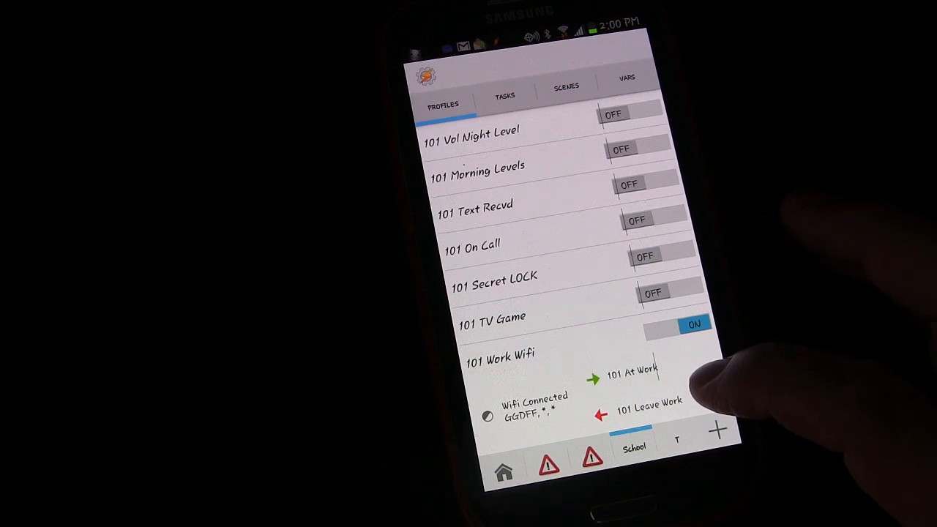
click(500, 351)
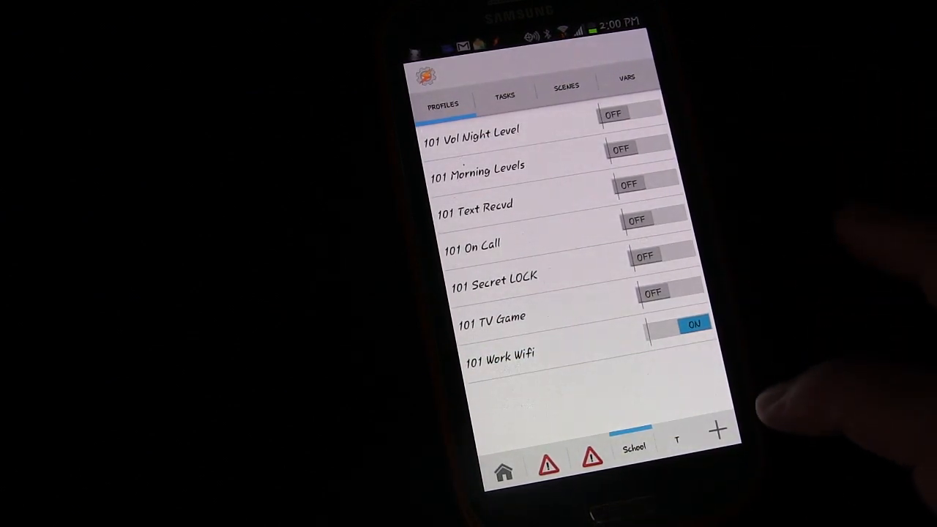
Create a new task named '101 Text Home' from the Tasks tab.
click(504, 96)
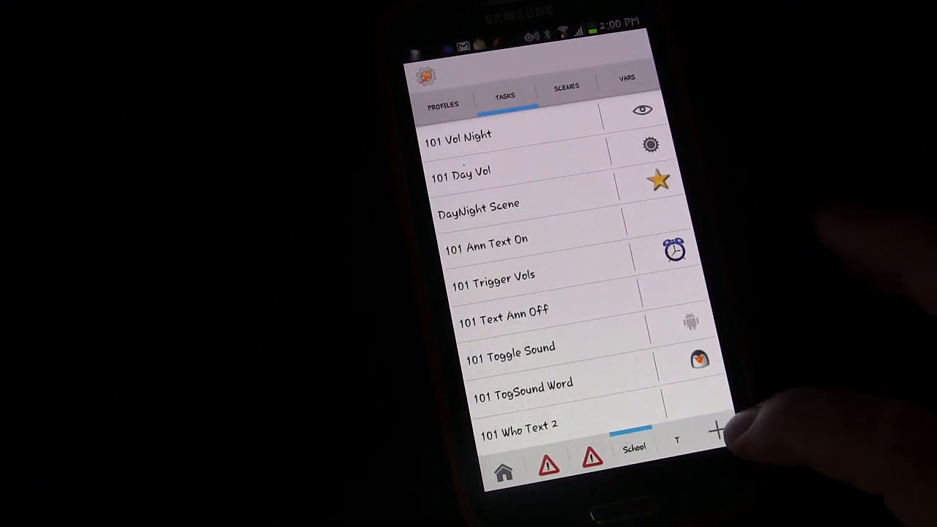
click(716, 430)
text(101 Text Home)
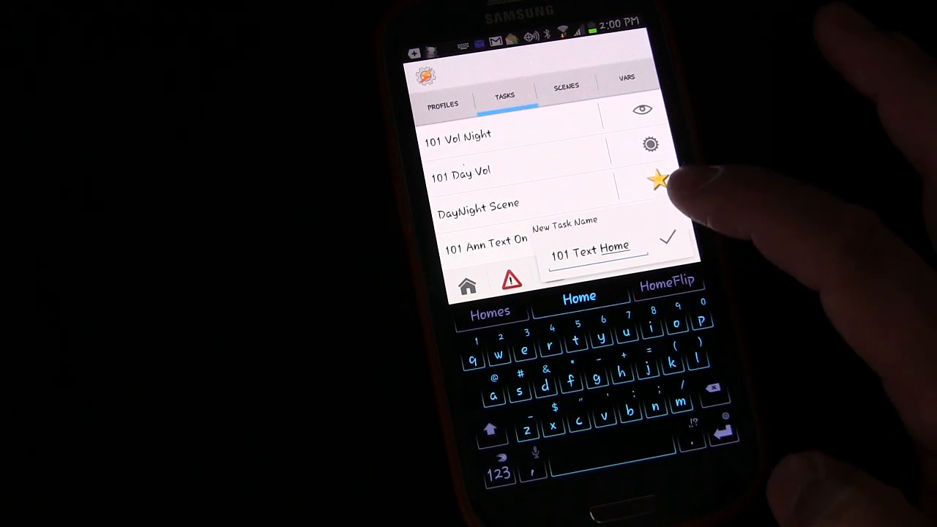
click(668, 237)
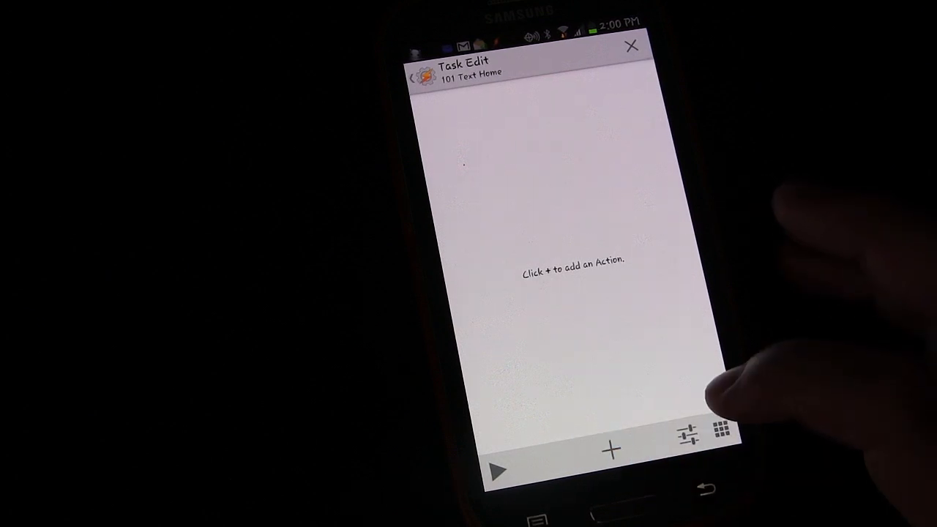
click(609, 449)
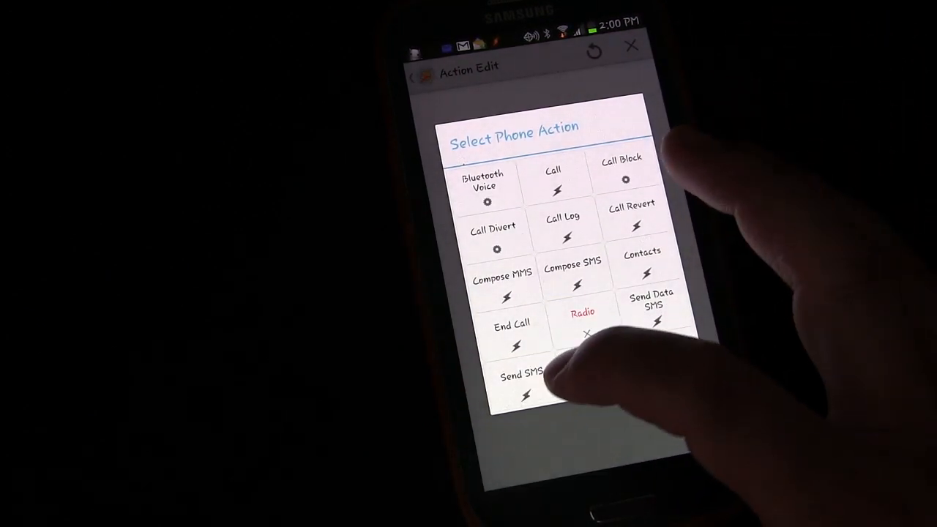
click(518, 381)
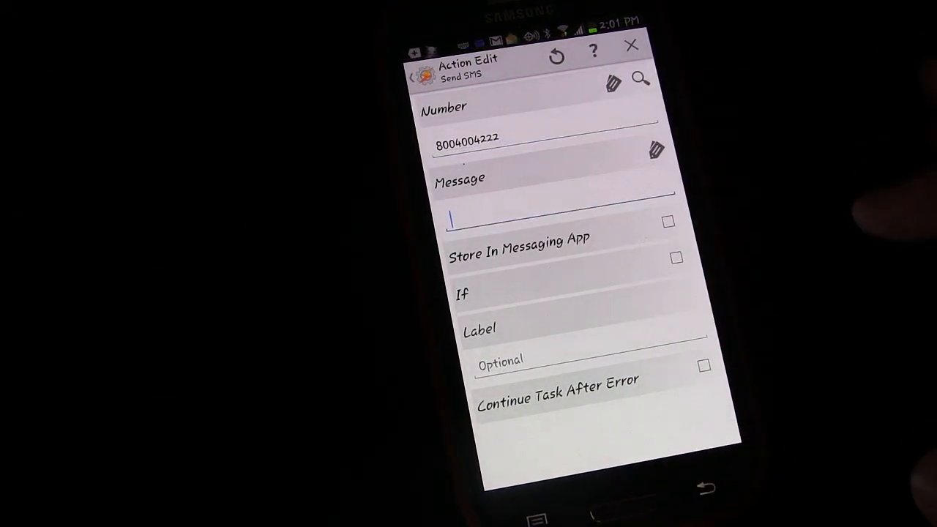
click(556, 219)
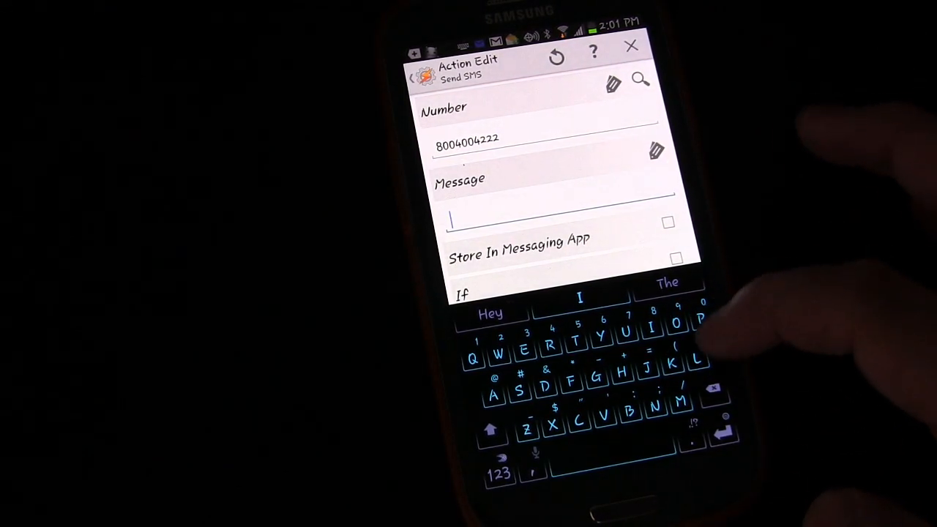
text(Leaving)
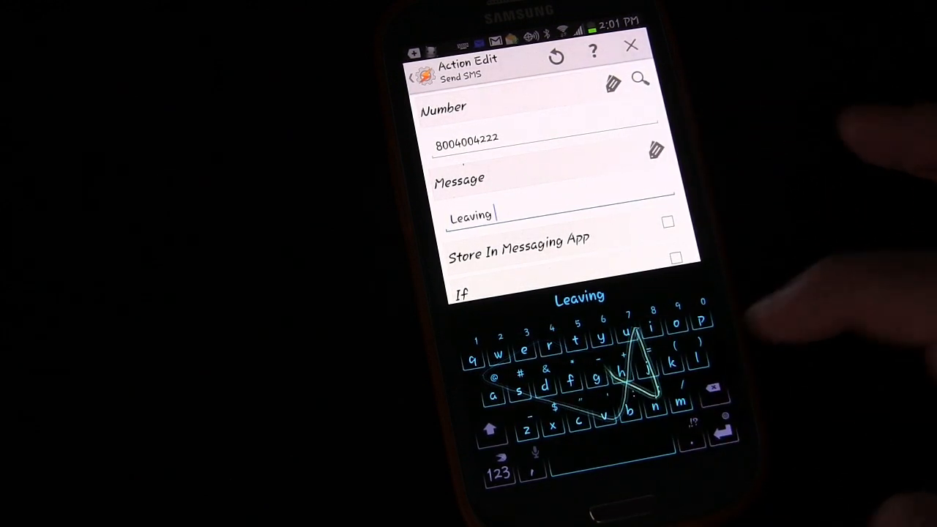
text(work.)
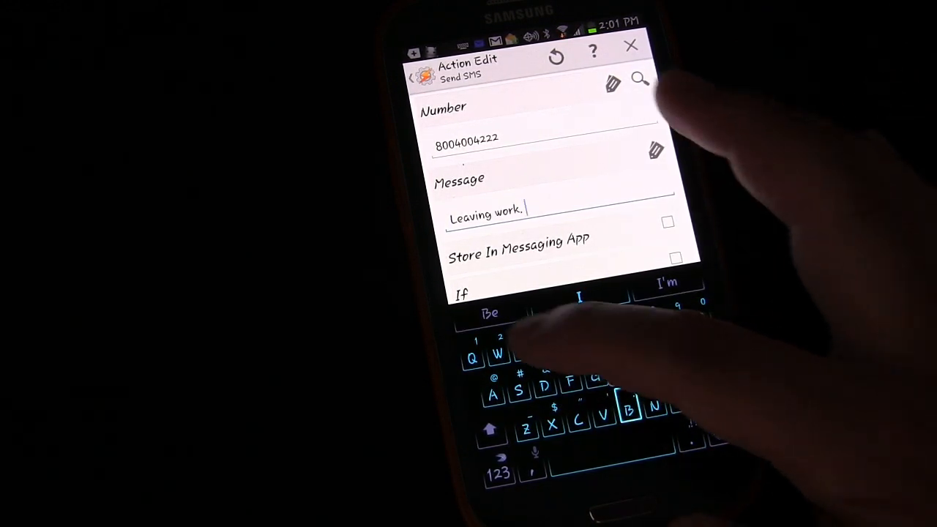
text(Be home)
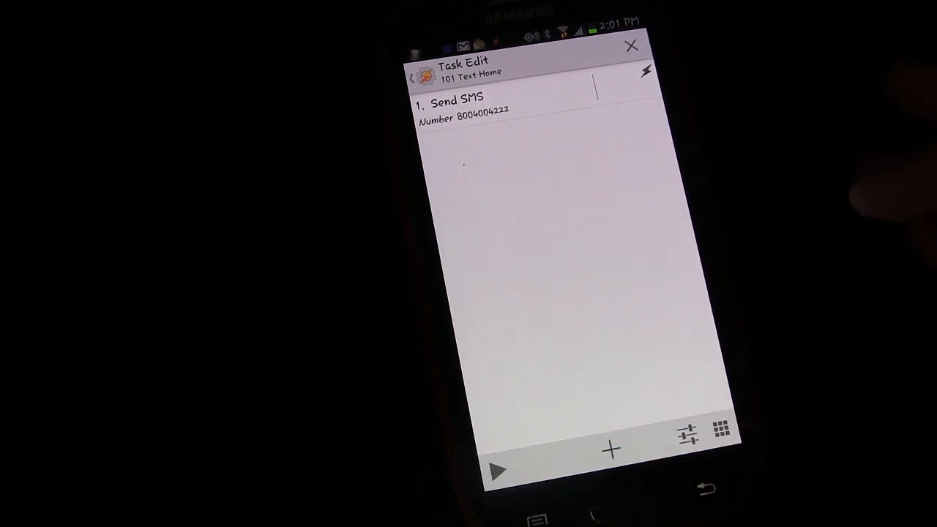
Add a Flash alert action showing 'Text sent to spouse.' after the SMS.
click(609, 450)
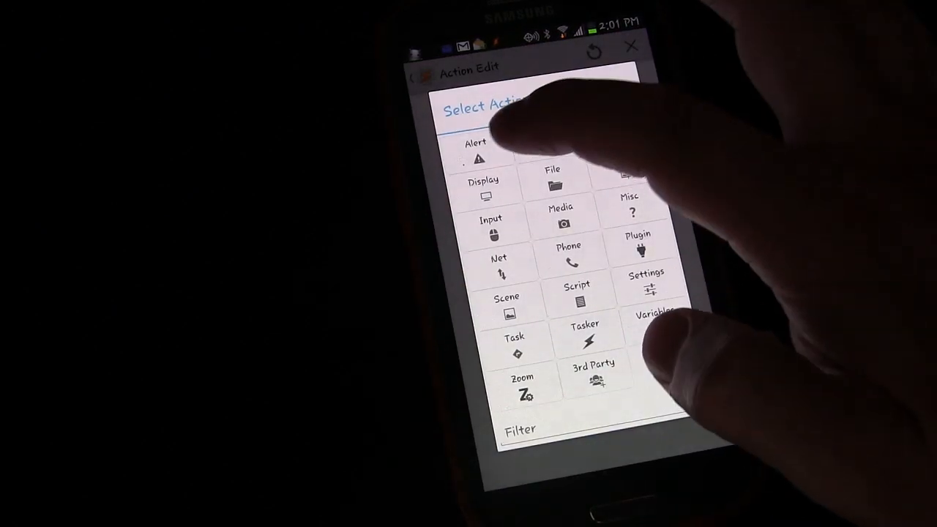
click(477, 154)
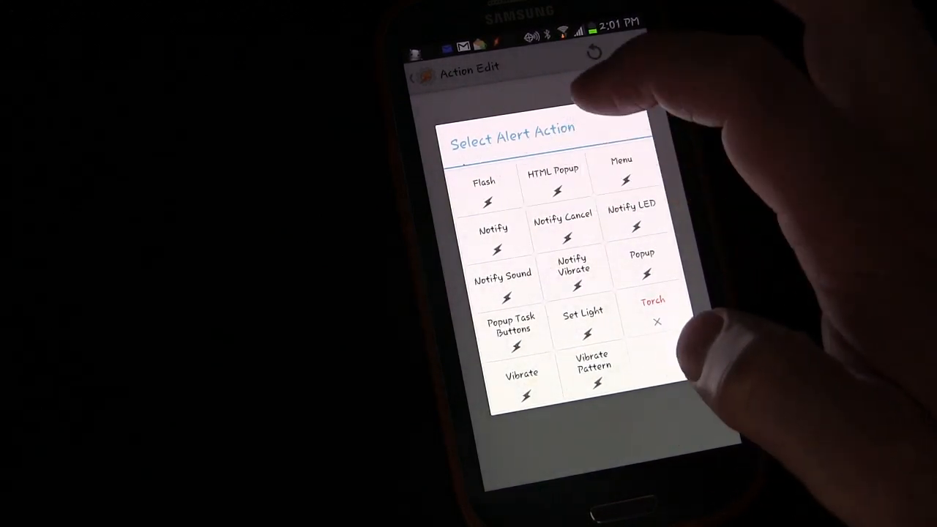
click(483, 181)
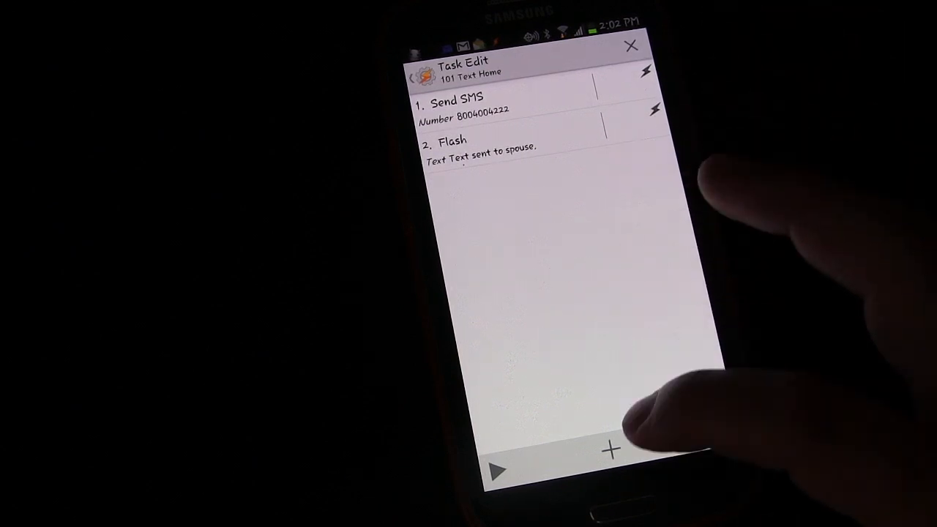
click(610, 449)
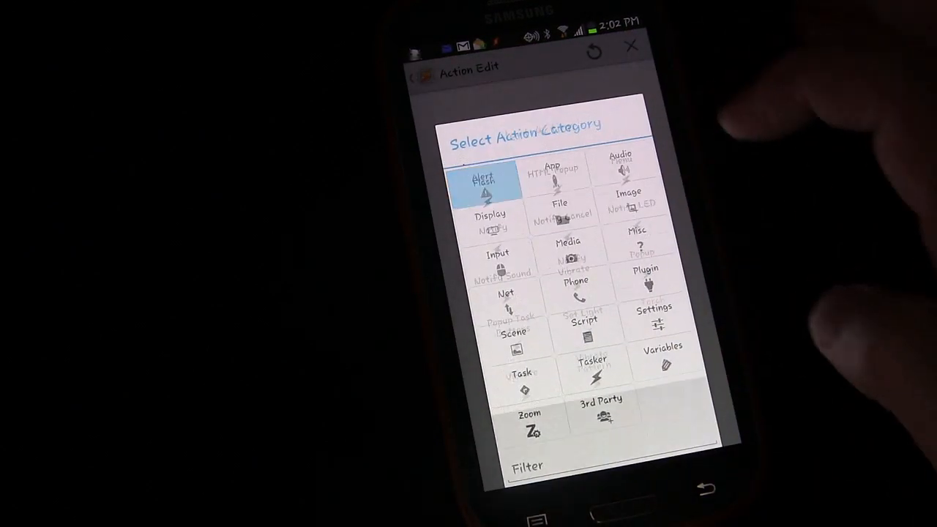
click(487, 183)
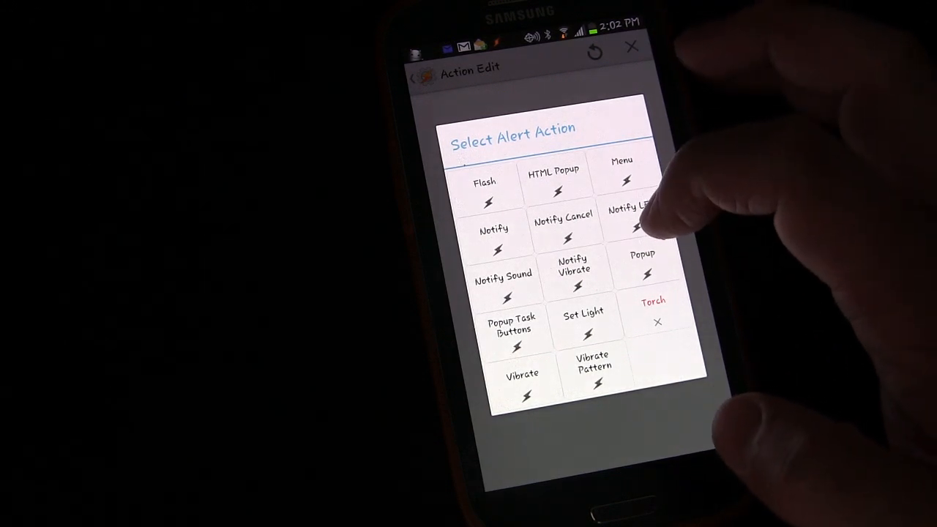
mouse_move(633, 212)
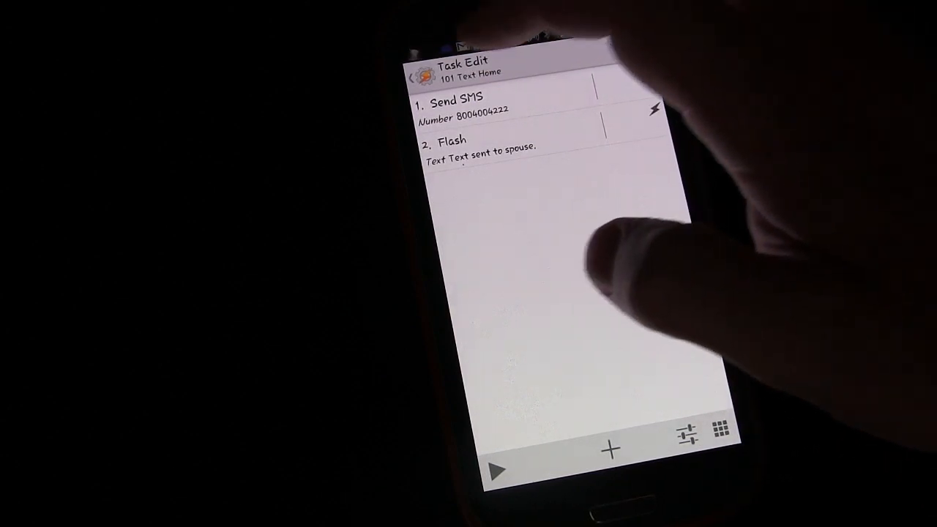
Return to the main list and start a new profile.
click(416, 79)
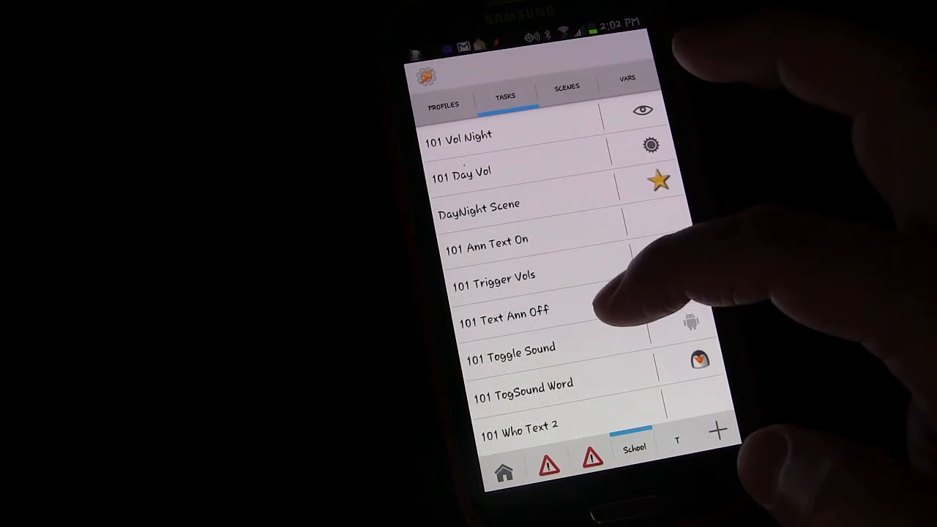
scroll(down, 3)
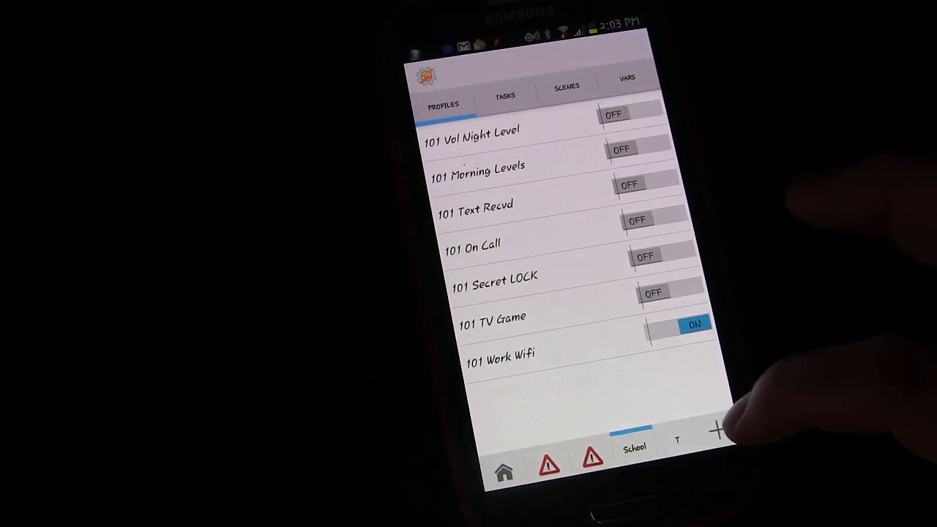
click(716, 431)
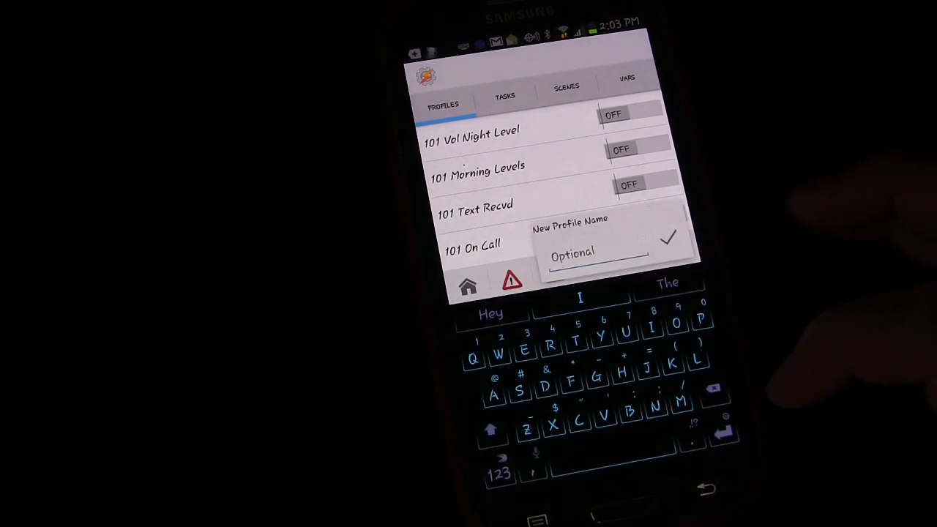
Name the new profile '101 Leave Work Txt', accepting the 'Leave' suggestion.
text(1)
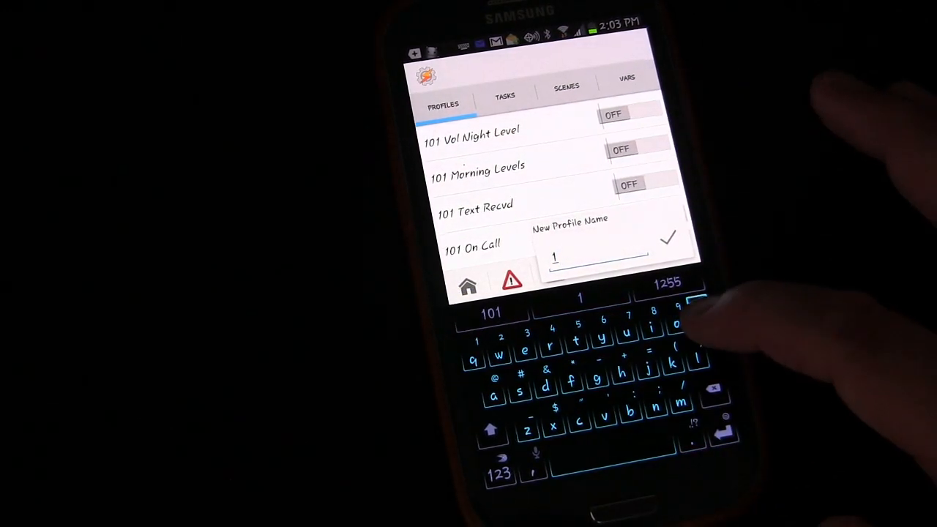
text(0)
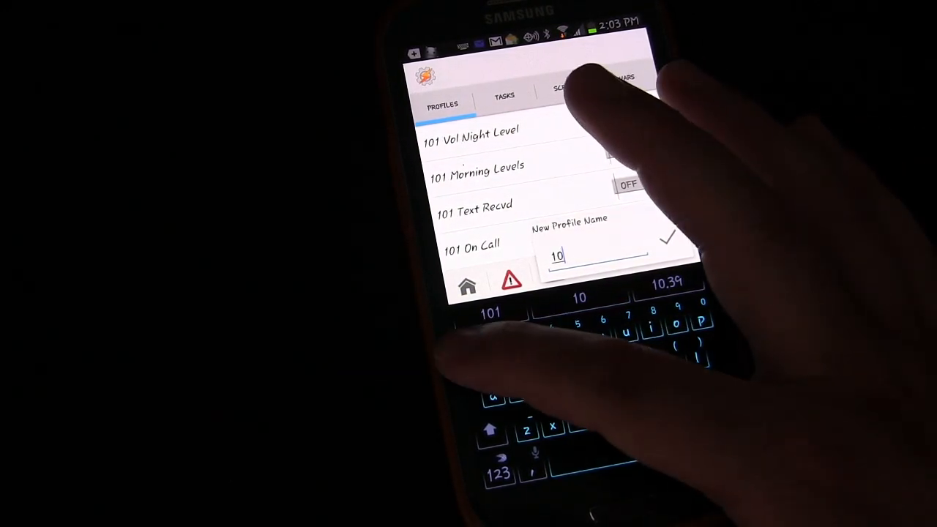
text(1)
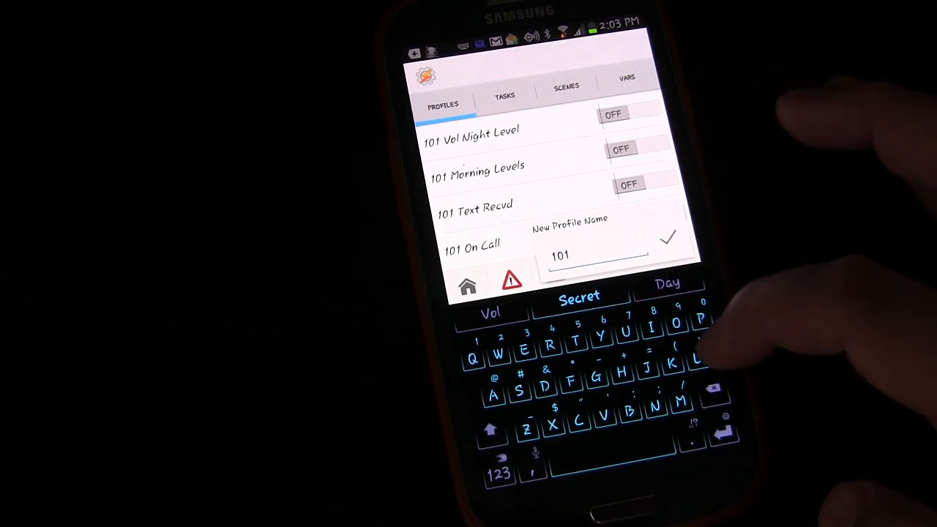
text(Lea)
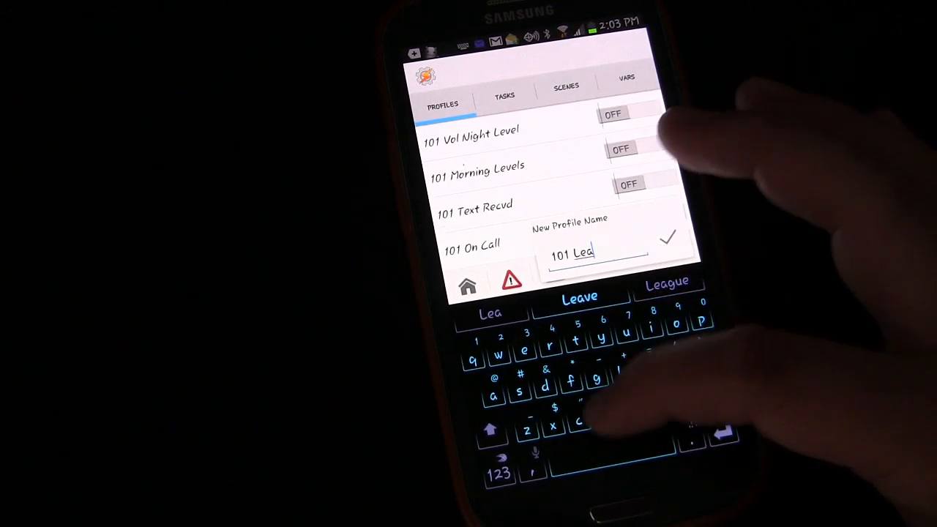
click(580, 296)
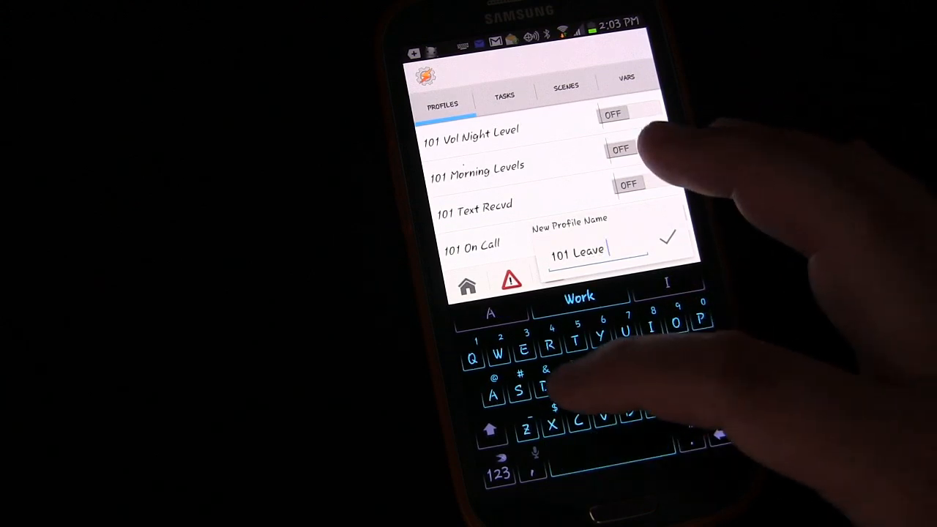
text(Work T)
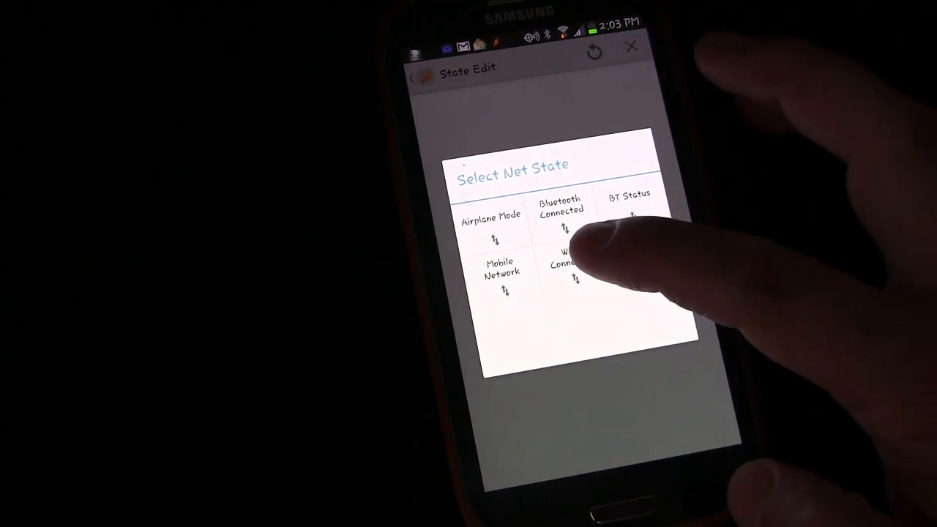
Add a Wifi Connected state context and pick network GGDFF as its SSID.
click(574, 264)
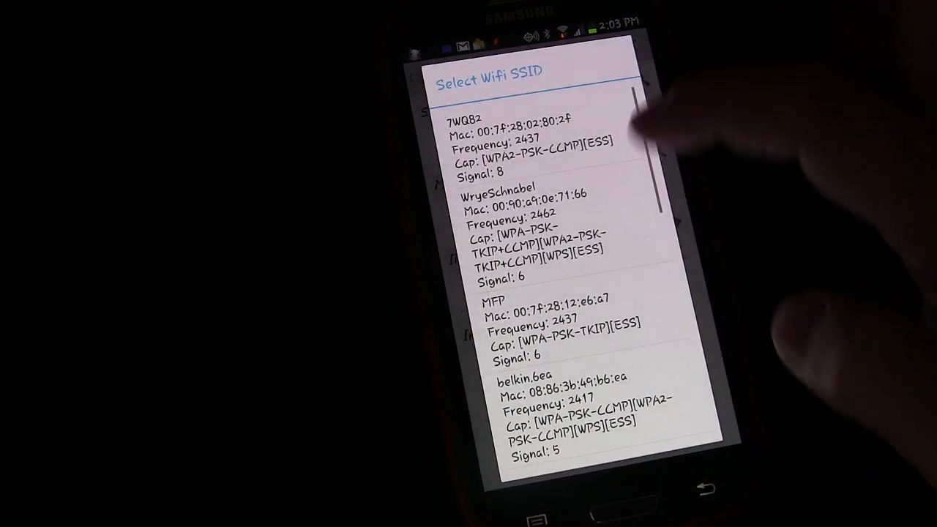
scroll(down, 3)
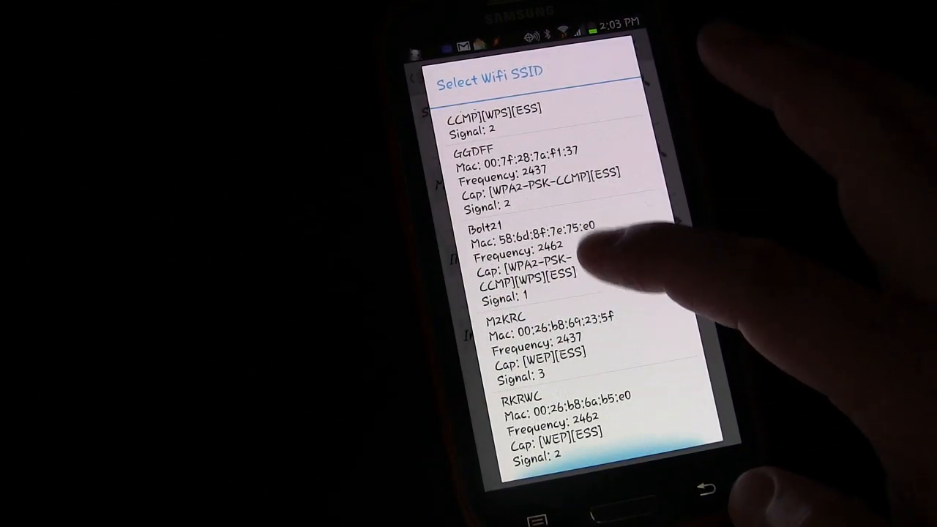
scroll(up, 3)
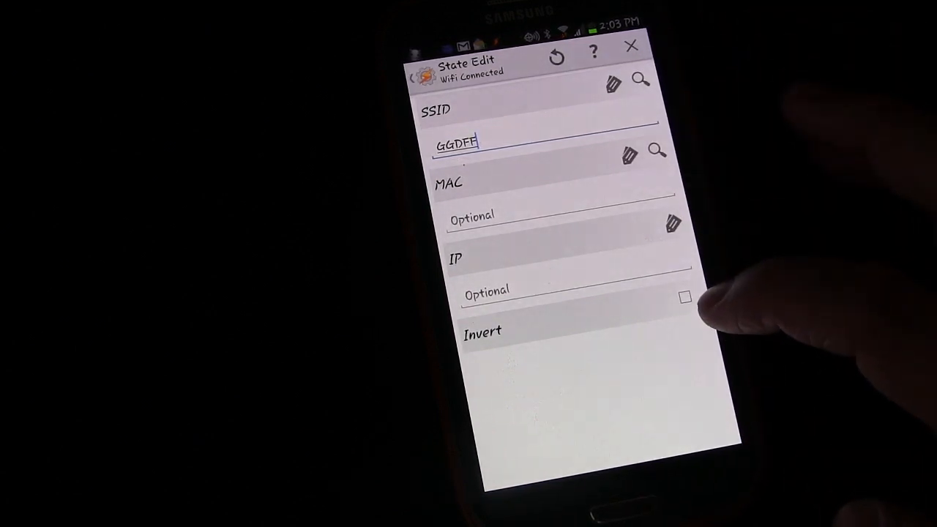
Invert the Wifi Connected GGDFF context so it means Not Wifi Connected.
click(685, 296)
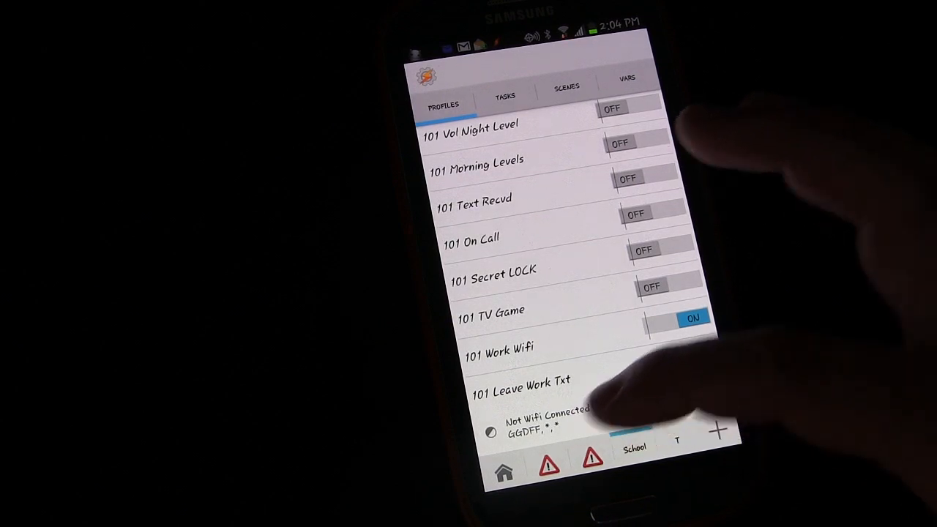
Assign task '101 Text Home' to the profile and bring up the context's Add option.
click(691, 352)
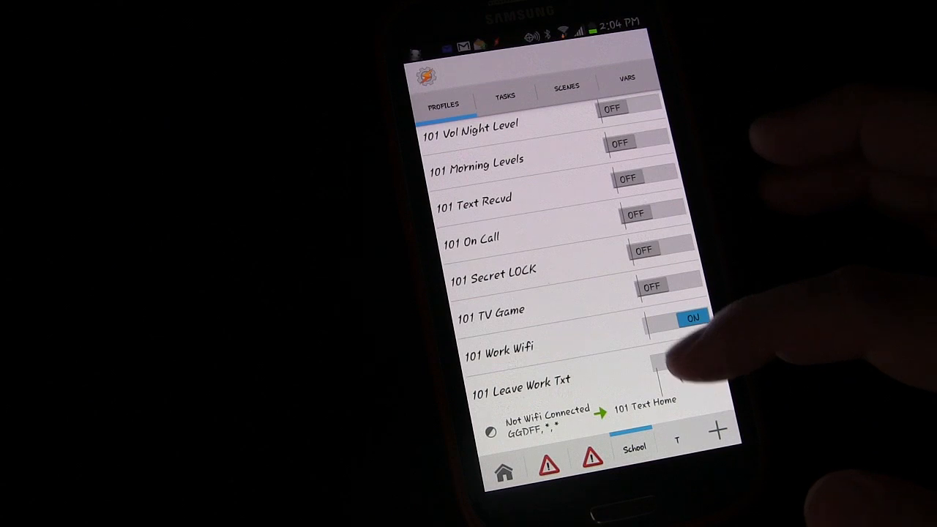
click(681, 356)
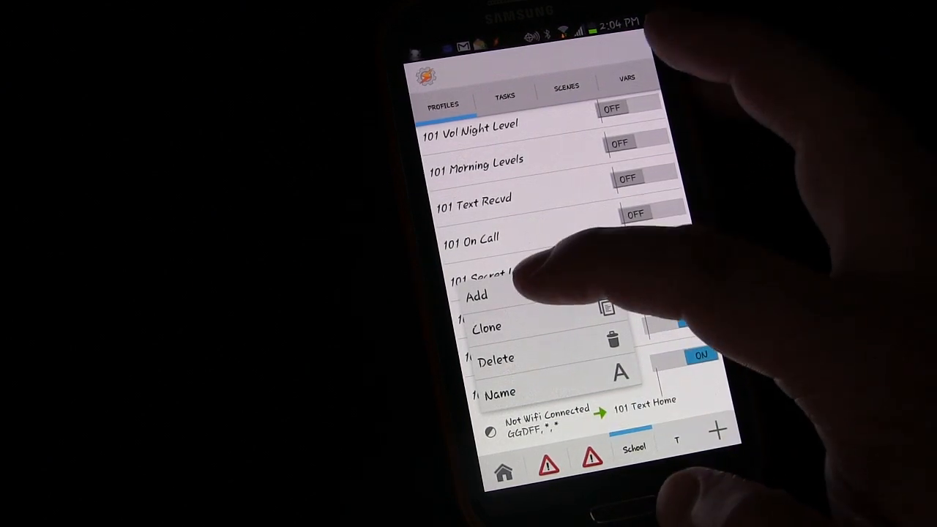
Add a Time context to the 101 Leave Work Txt profile.
click(477, 296)
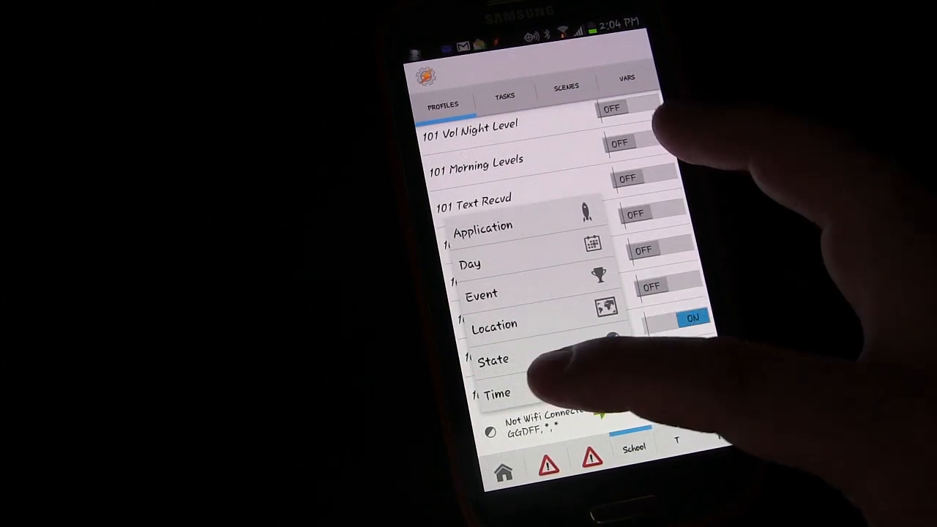
click(498, 392)
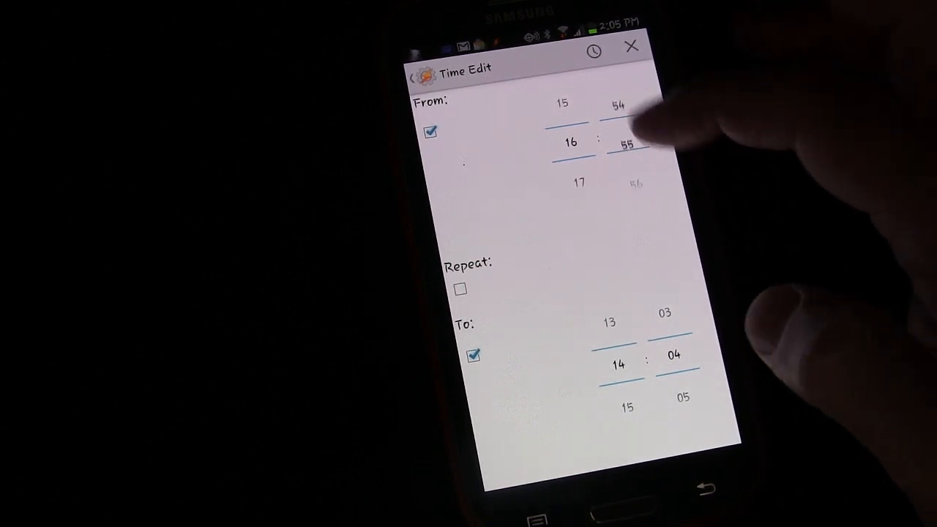
Set the time context from 16:45 till 18:00 and save it.
scroll(down, 3)
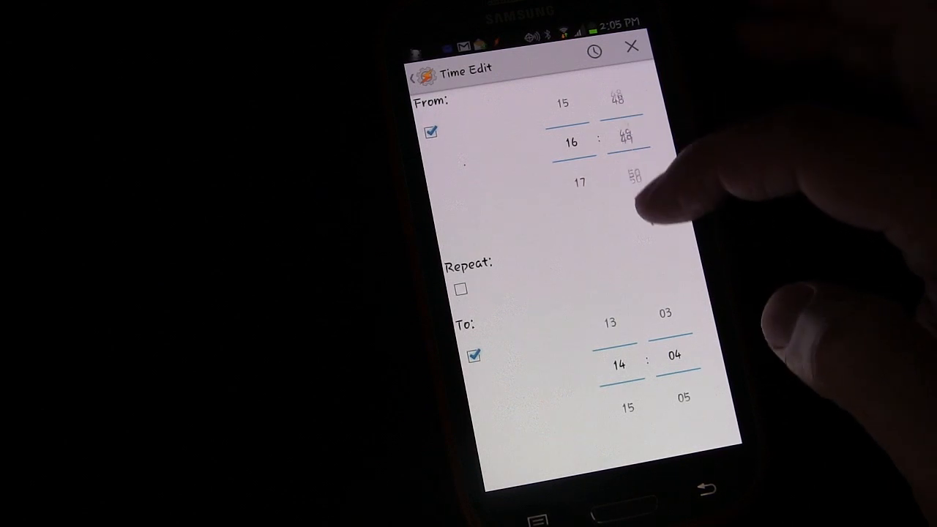
drag(627, 139, 627, 168)
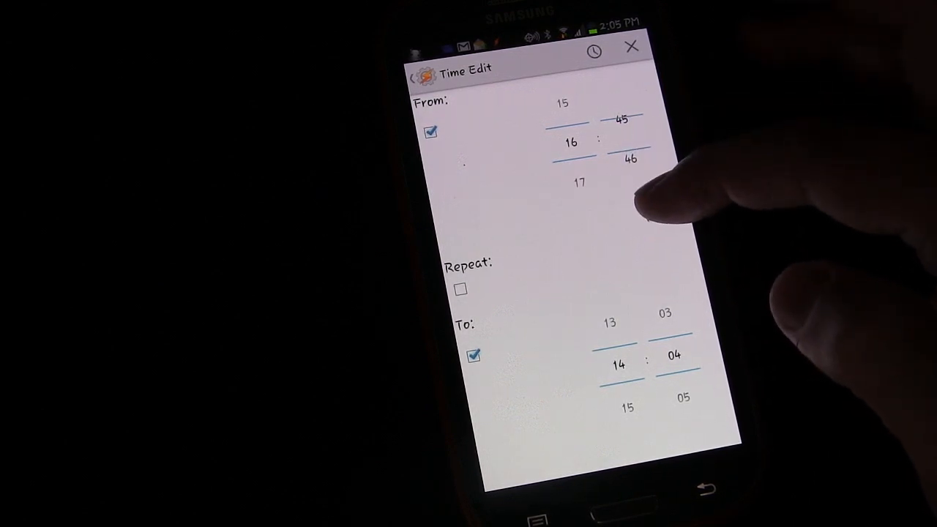
scroll(down, 3)
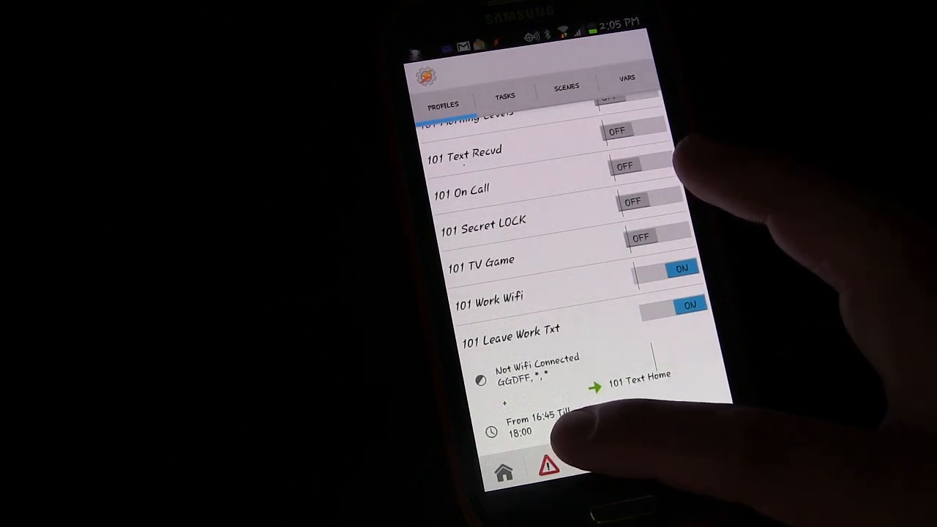
mouse_move(556, 439)
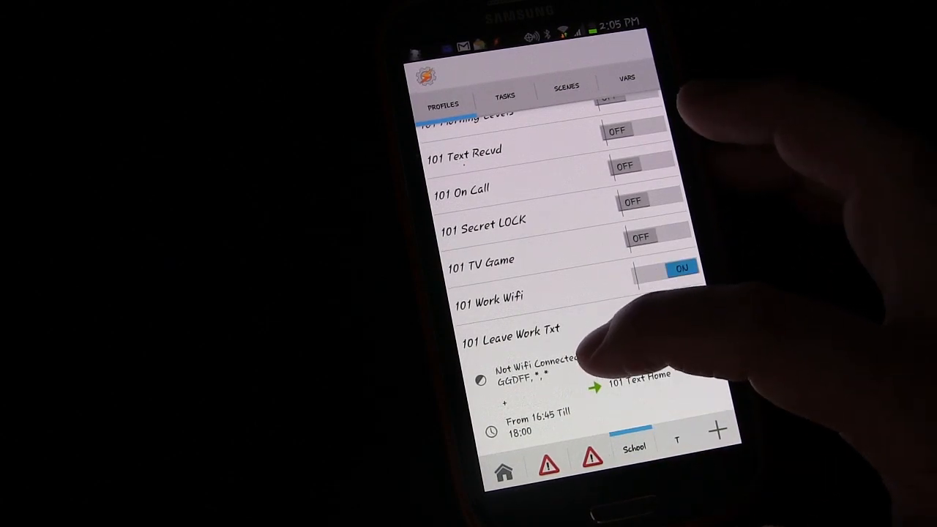
Collapse 101 Leave Work Txt and expand 101 Work Wifi to show its GGDFF context and tasks.
click(662, 303)
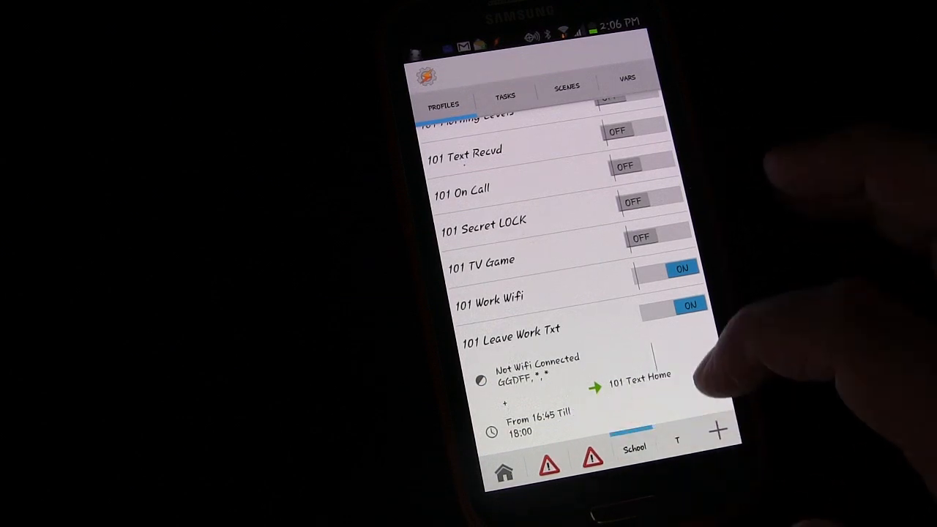
click(671, 306)
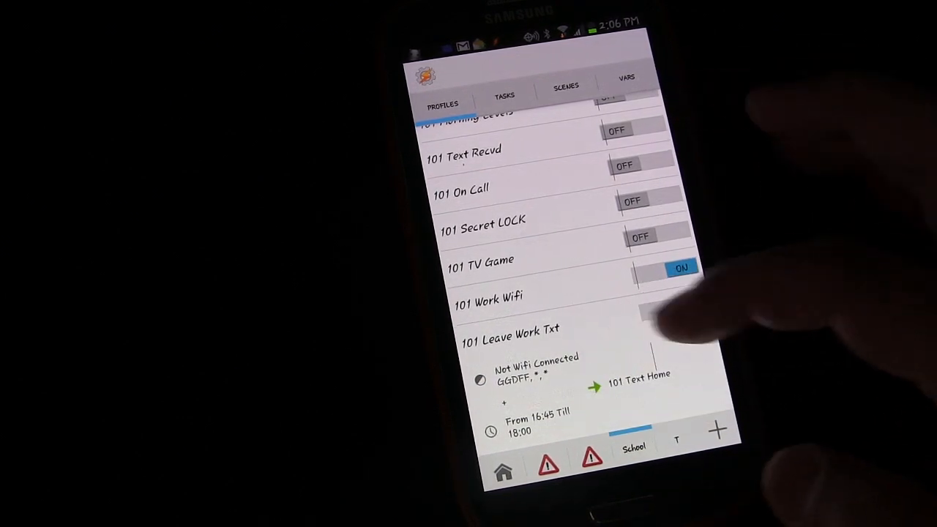
click(673, 304)
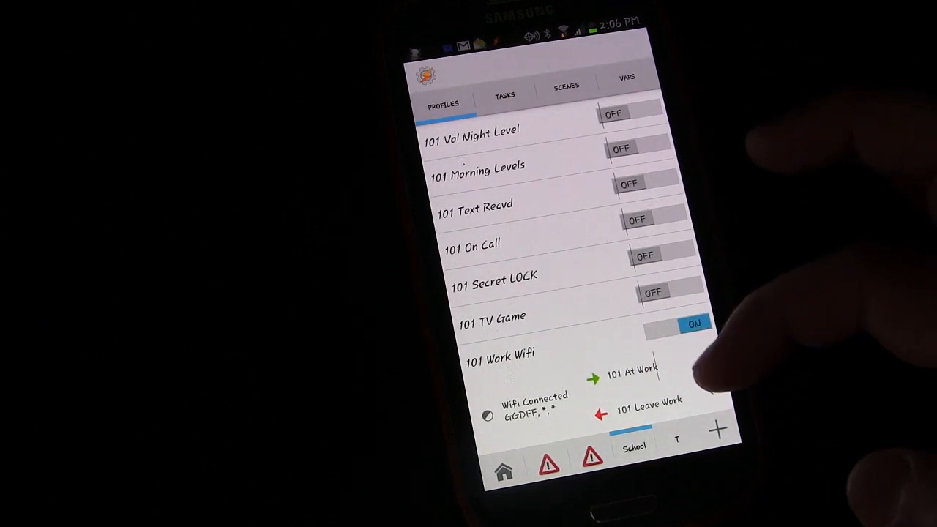
click(691, 324)
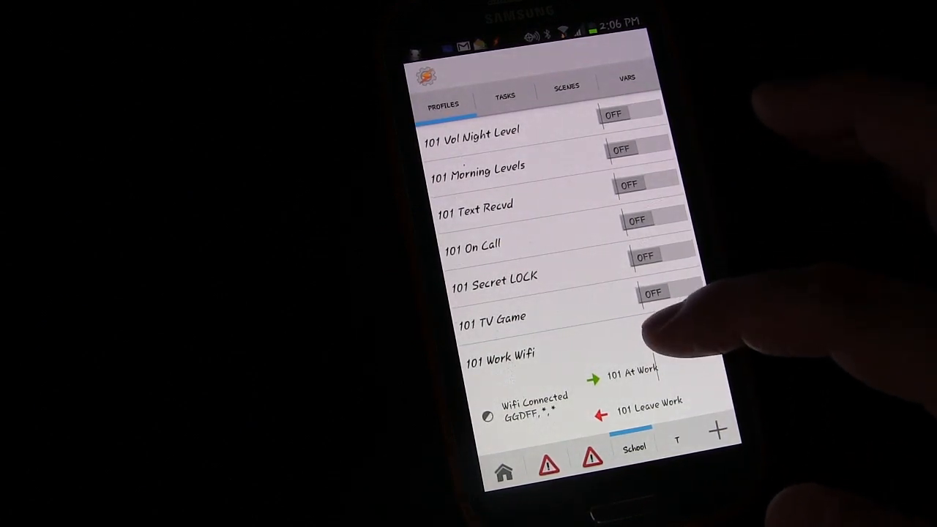